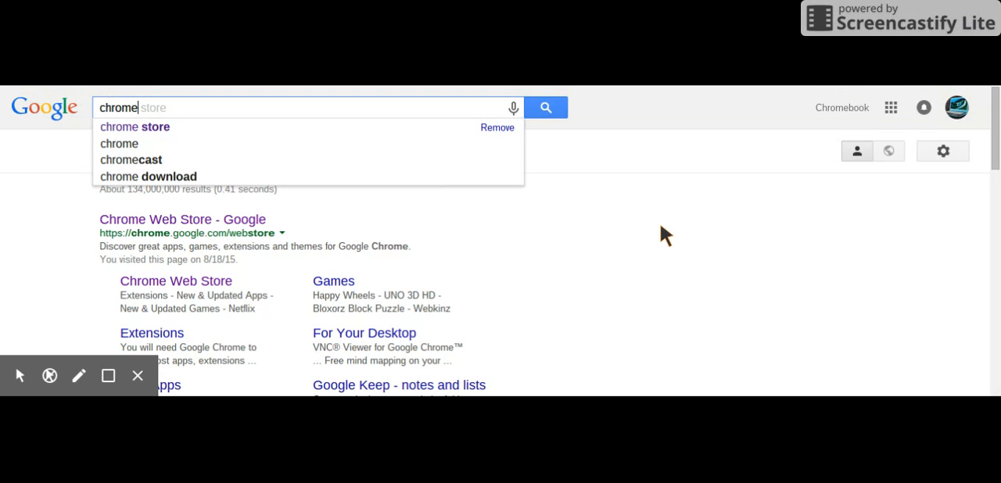
pyautogui.moveTo(125, 143)
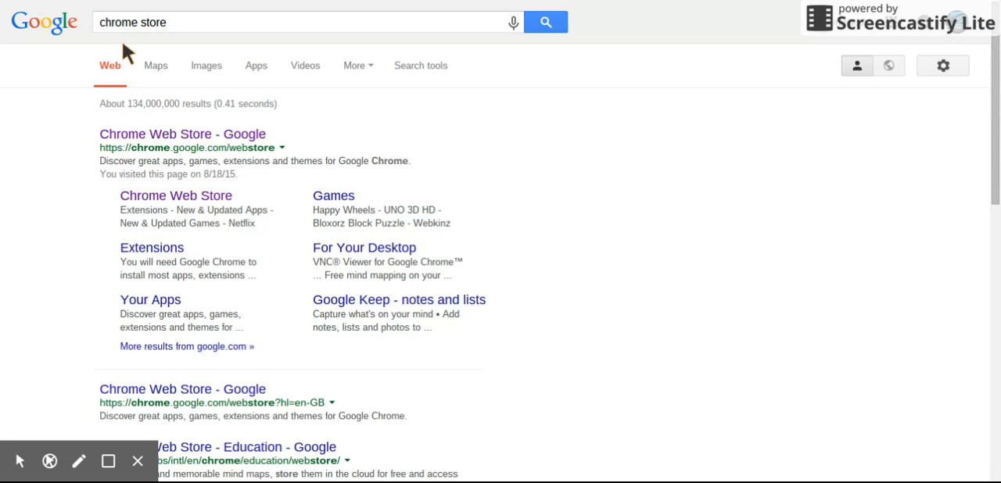
pyautogui.moveTo(182, 139)
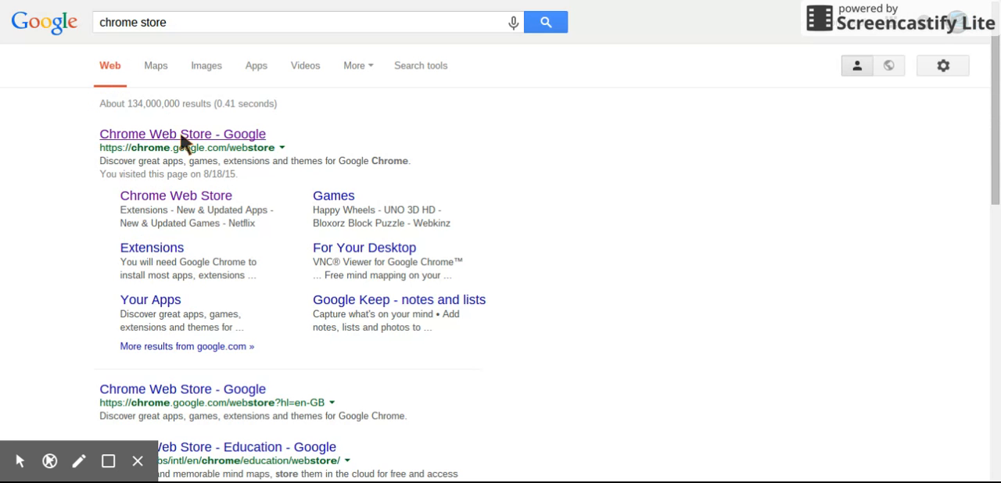
# Step: Open the Chrome Web Store from the search results and focus its search box
pyautogui.click(183, 134)
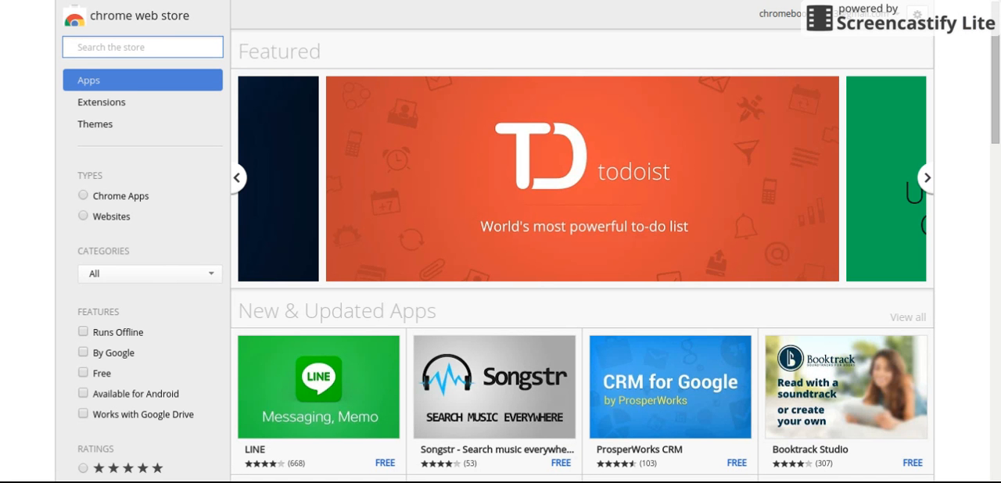
pyautogui.click(143, 47)
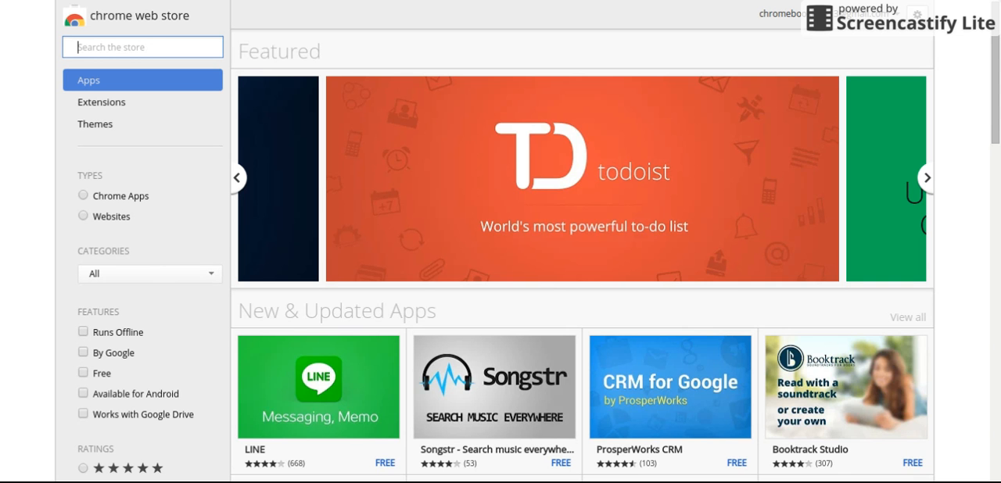
pyautogui.click(927, 177)
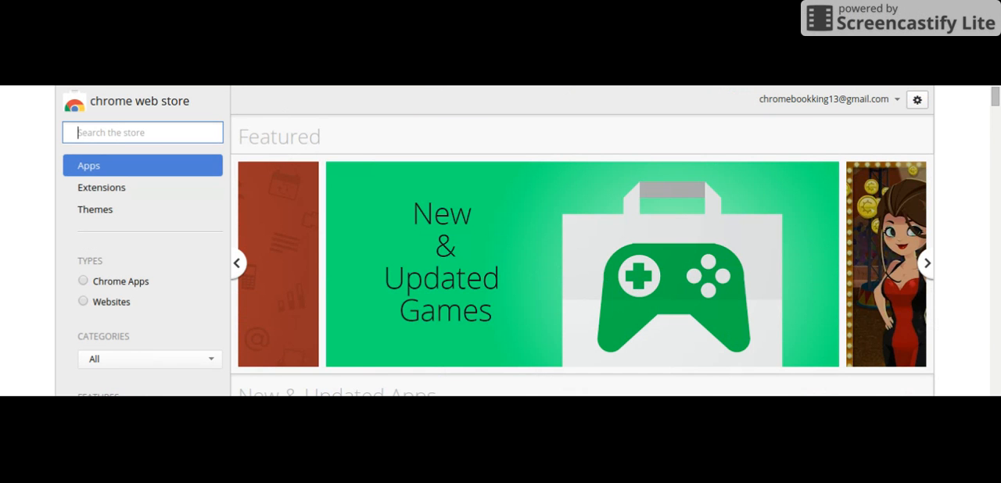
# Step: Search the store for 'messenger' using the suggestion after typing 'me'
pyautogui.write('me')
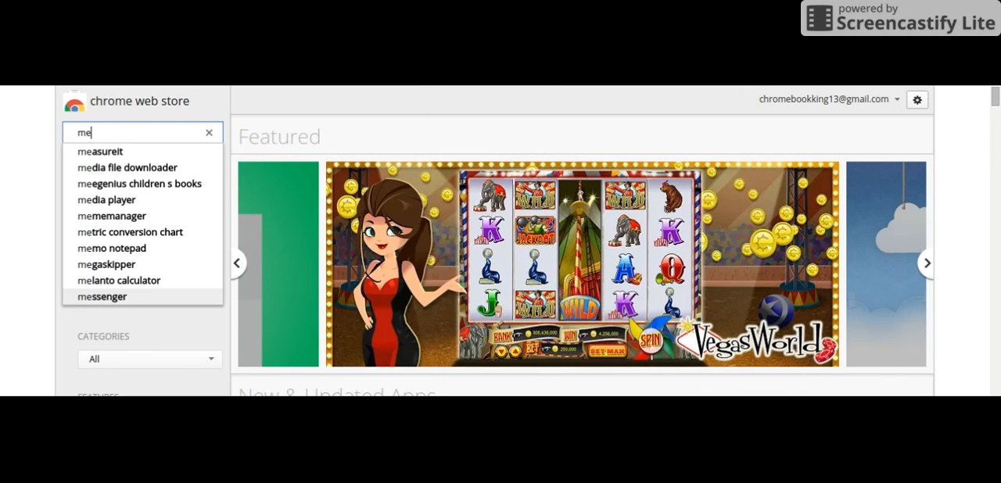
pyautogui.click(102, 297)
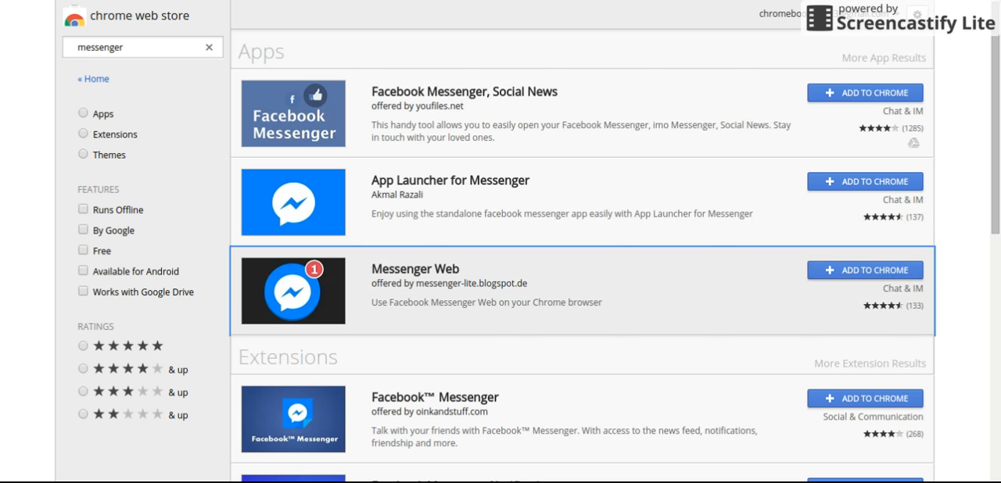
pyautogui.click(416, 268)
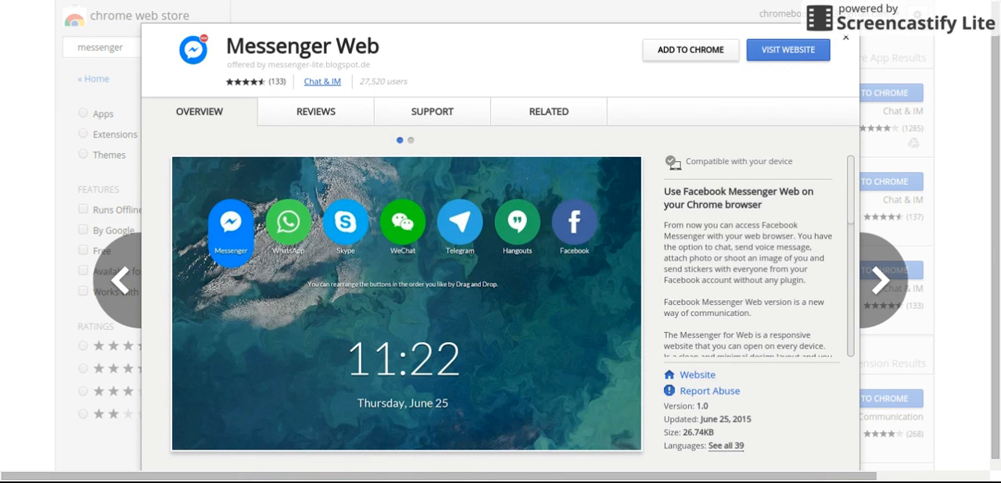
pyautogui.click(827, 26)
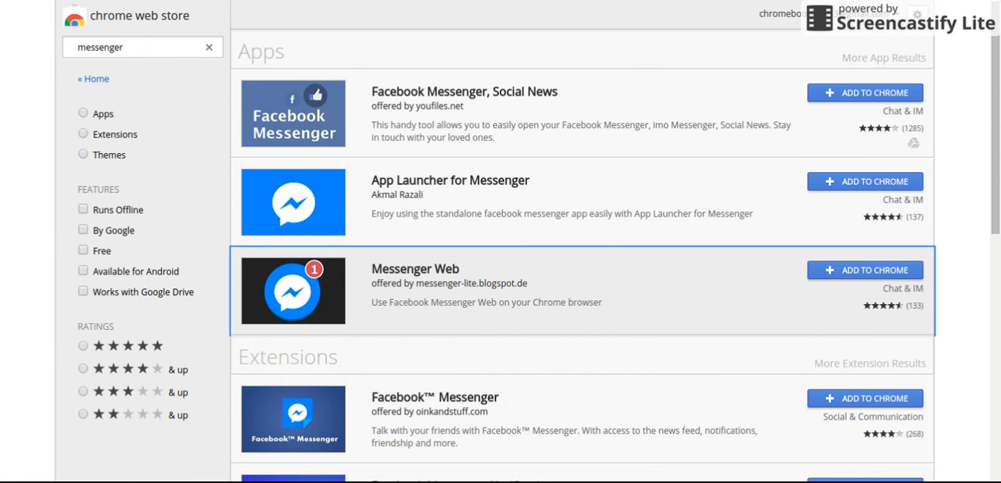
# Step: Scroll through the messenger results to find App Launcher for Messenger
pyautogui.scroll(-3)
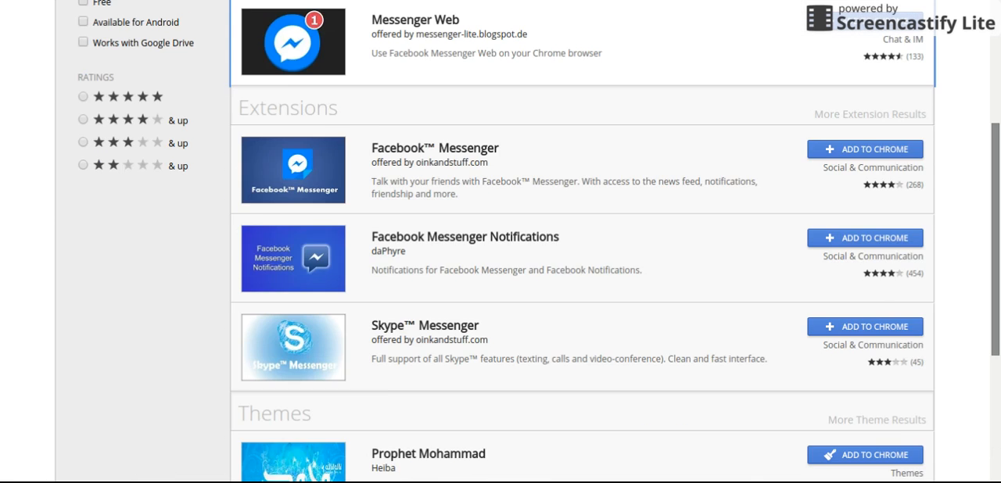
pyautogui.scroll(-3)
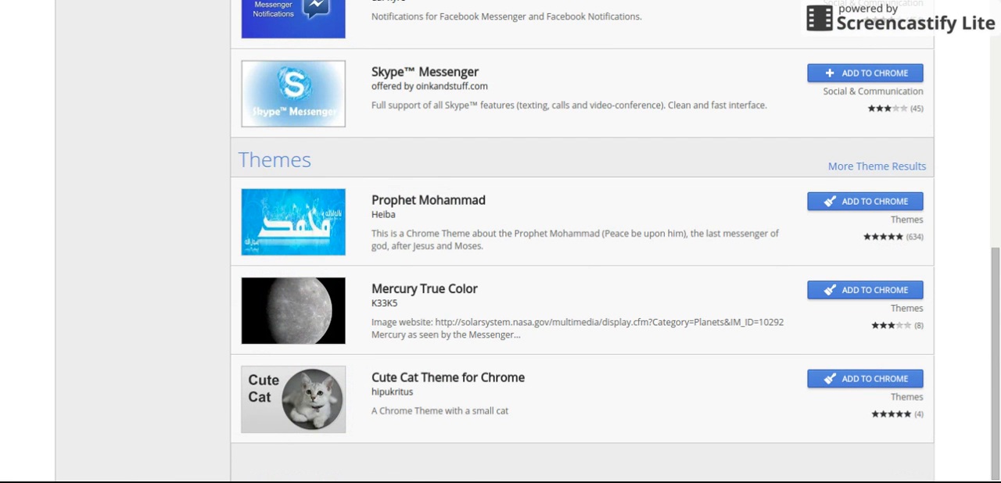
pyautogui.scroll(3)
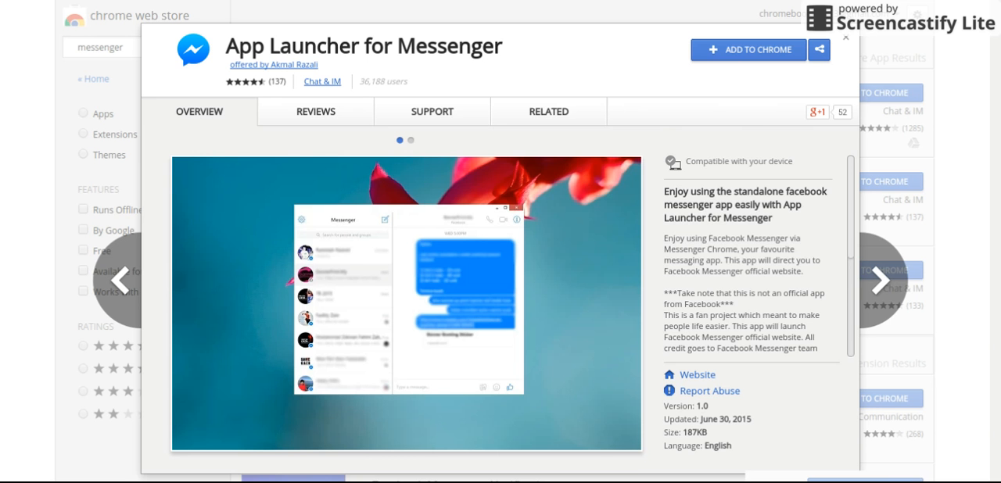
# Step: Review App Launcher for Messenger, add it to Chrome, then view its related apps
pyautogui.click(315, 111)
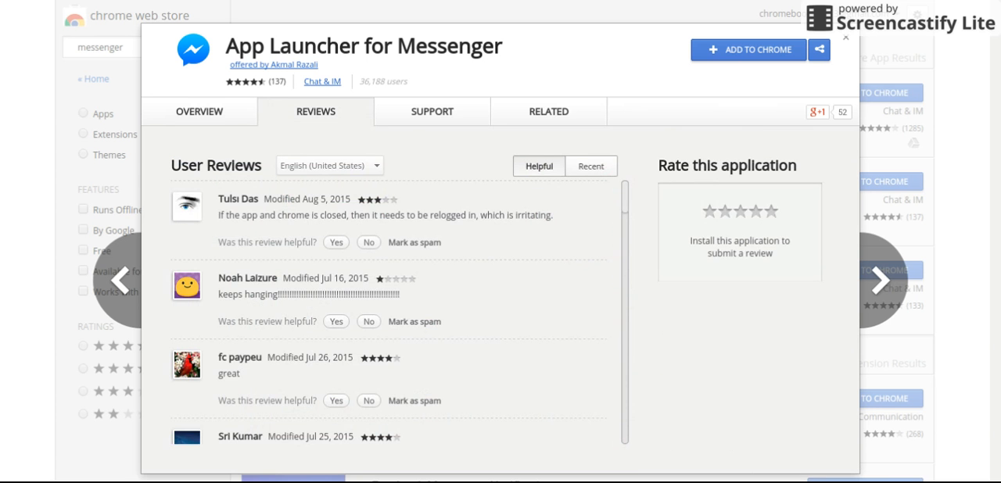
pyautogui.click(198, 111)
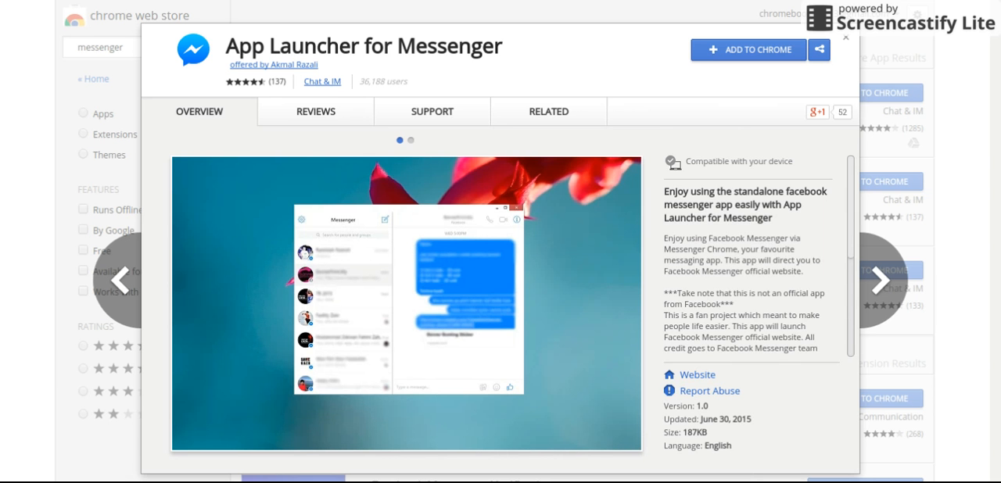
pyautogui.click(749, 49)
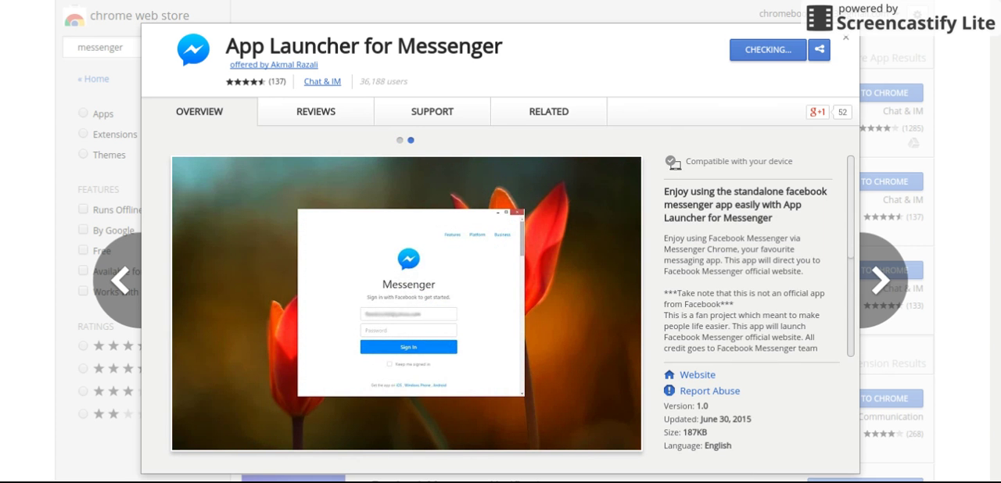
pyautogui.click(549, 111)
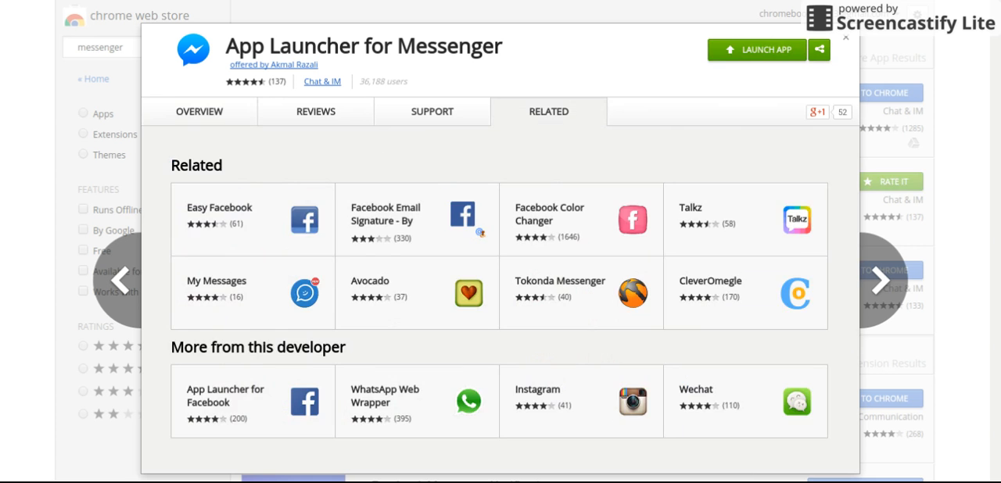